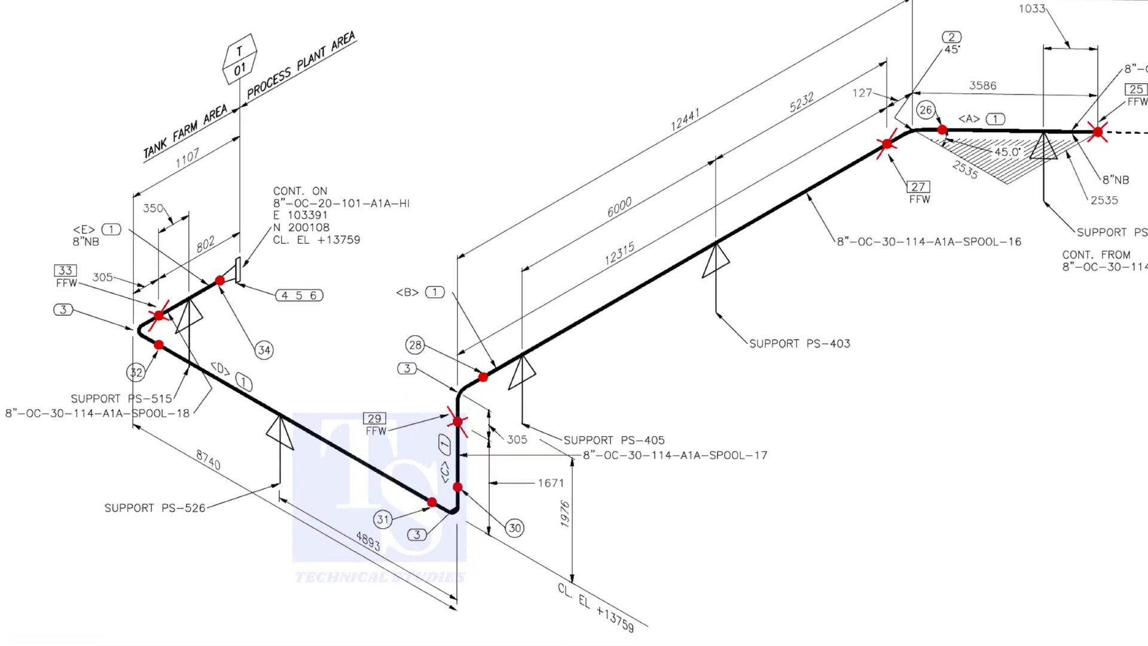
{"action": "scroll", "scroll_direction": "down", "scroll_amount": 3}
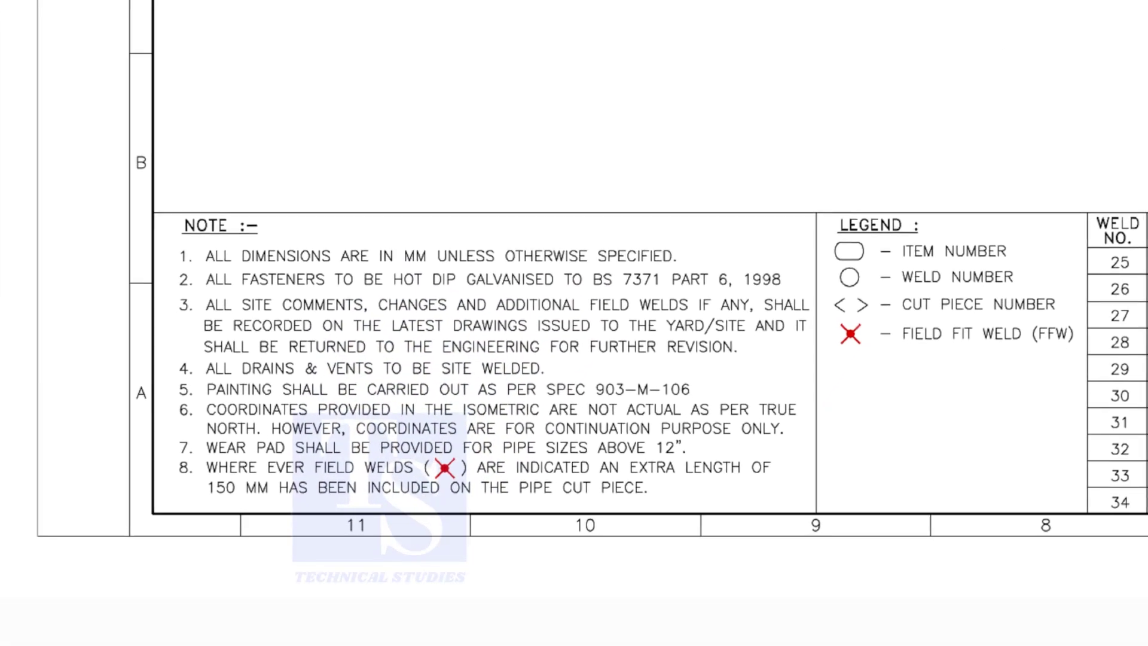